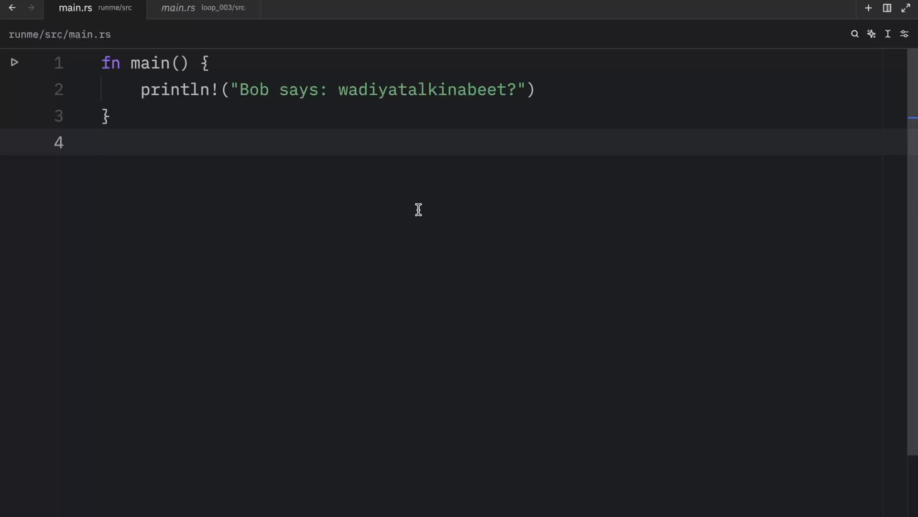
# Declare let names = ["Bob", "Ben", "Betty"]; in main
pyautogui.write('let')
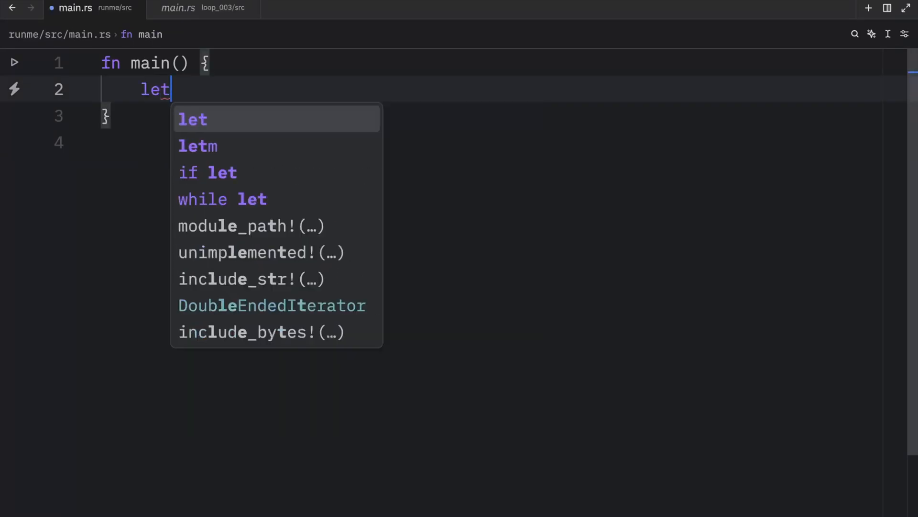
pyautogui.write('names = ["')
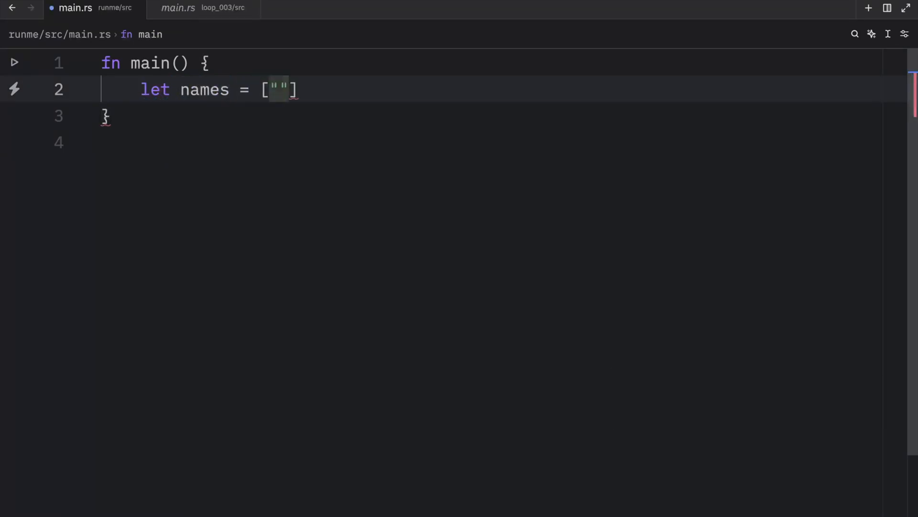
pyautogui.write('Bob", "Ben')
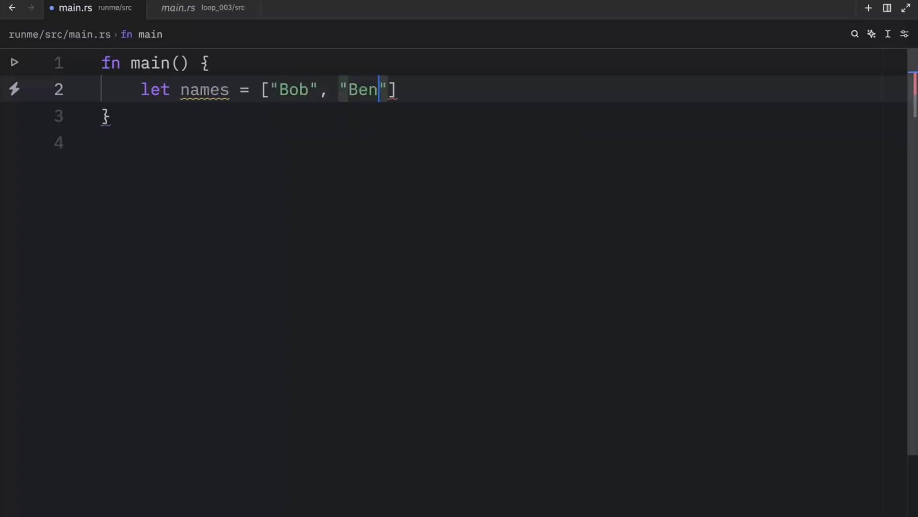
pyautogui.write(', "Betty"];')
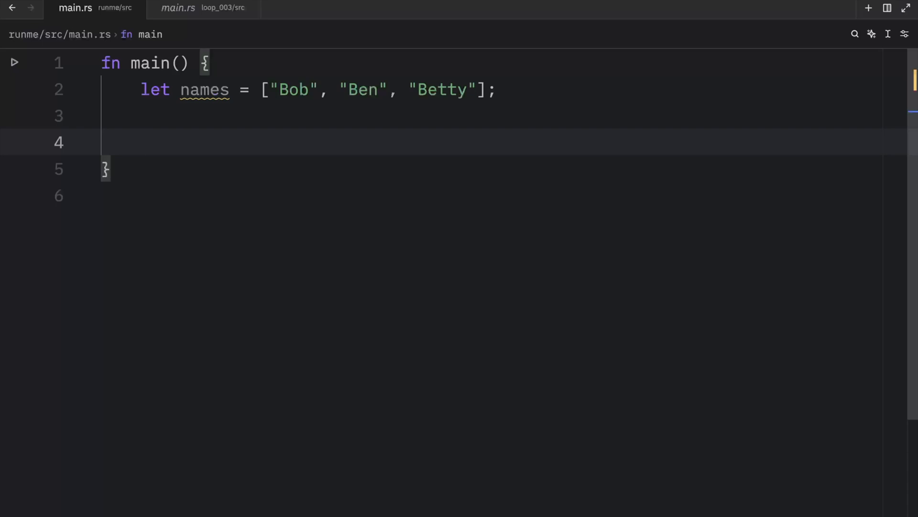
# Add a for loop over names printing "{name} says" via println!
pyautogui.write('for name in names {')
pyautogui.write('pr')
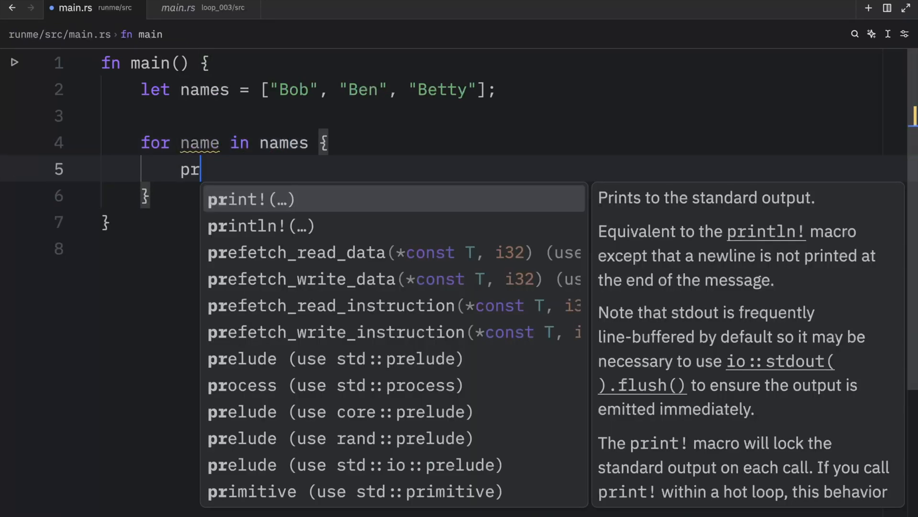
pyautogui.click(259, 225)
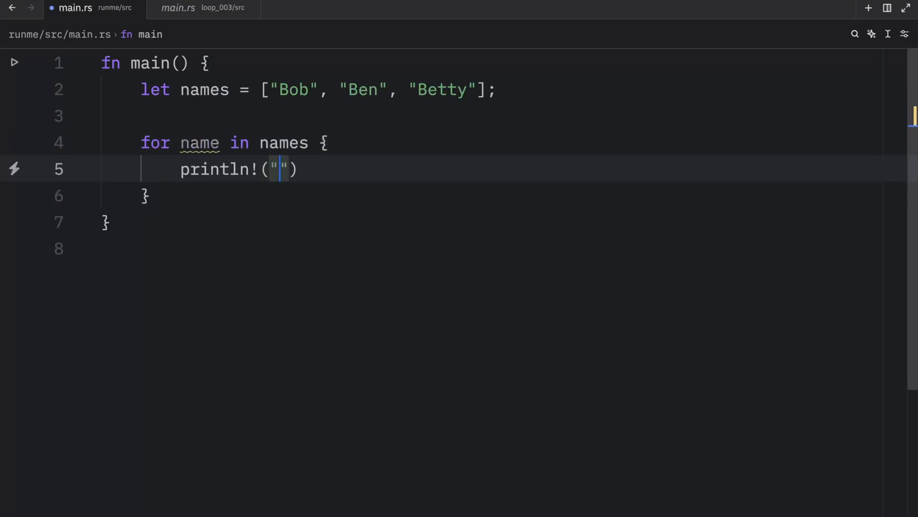
pyautogui.write('{name} says: hi!')
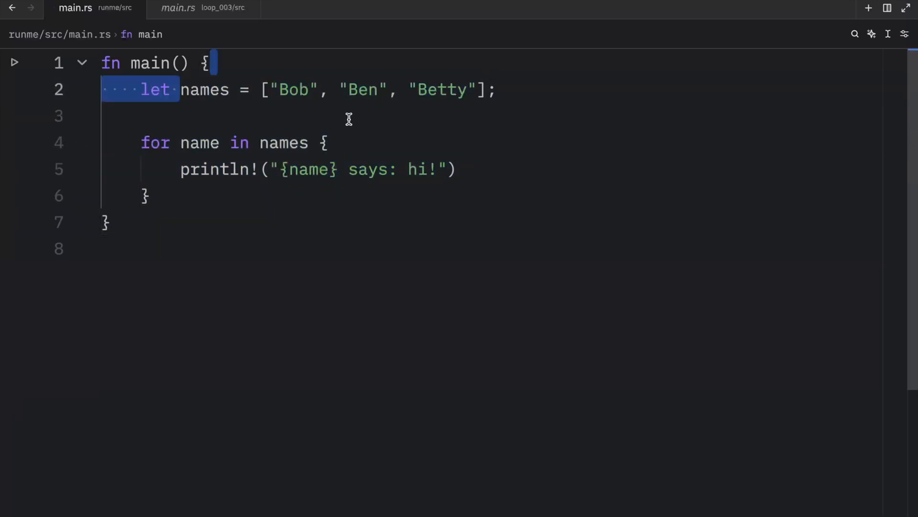
pyautogui.click(201, 143)
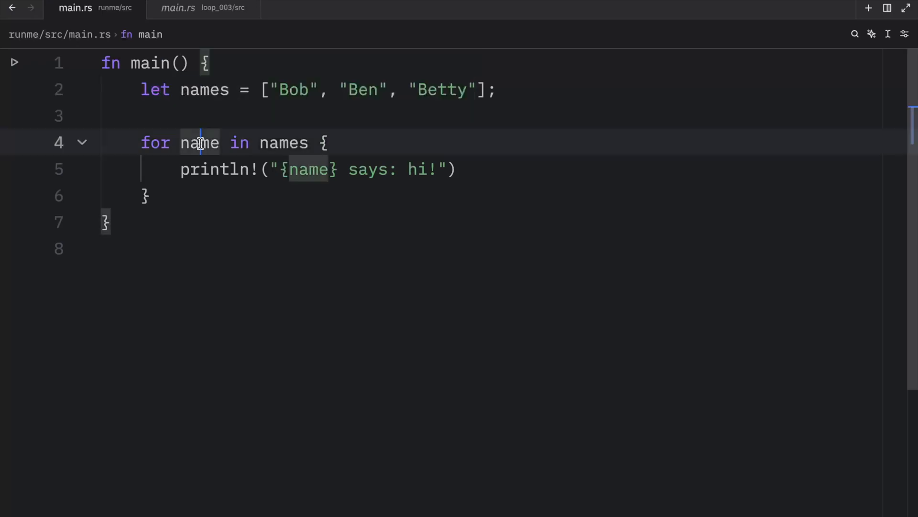
pyautogui.doubleClick(199, 143)
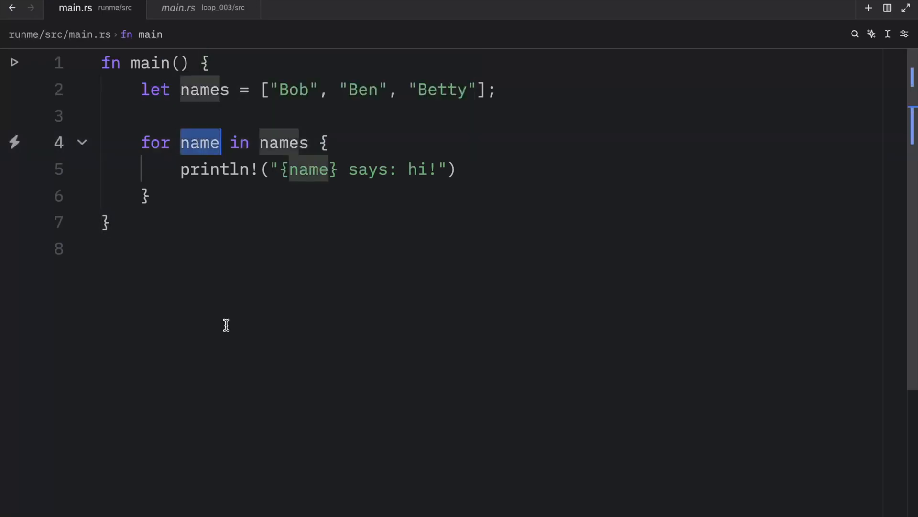
pyautogui.moveTo(232, 343)
pyautogui.write('let num')
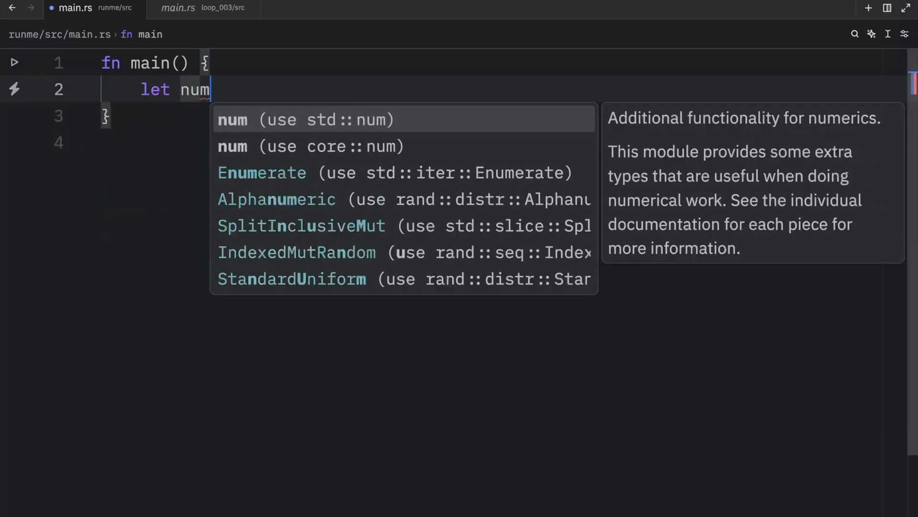
# Declare let numbers: [i32; 5] = [1,2,3,4,5];
pyautogui.write('bers:')
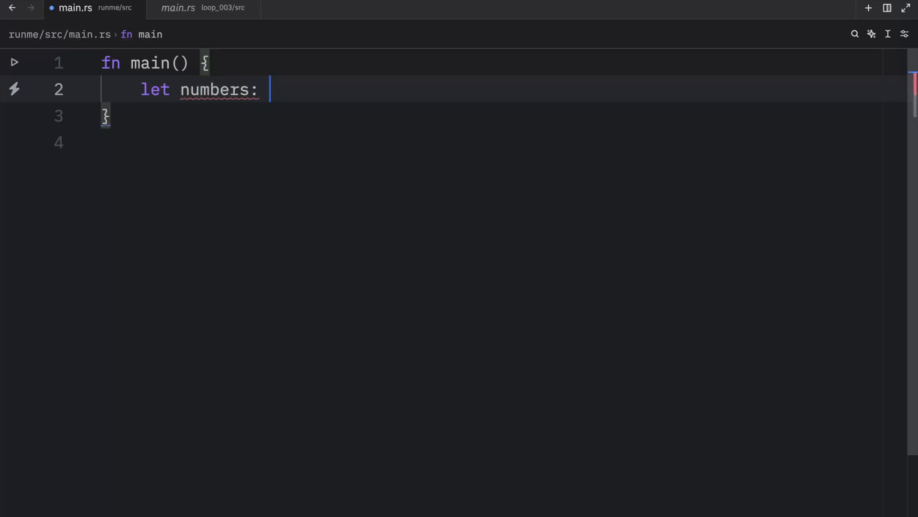
pyautogui.write('[i32; 5] =')
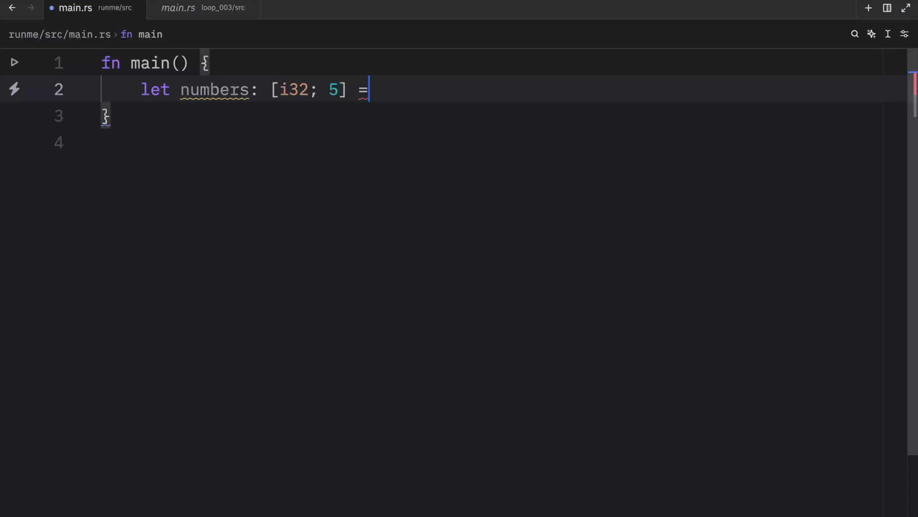
pyautogui.write('[1,2,3]')
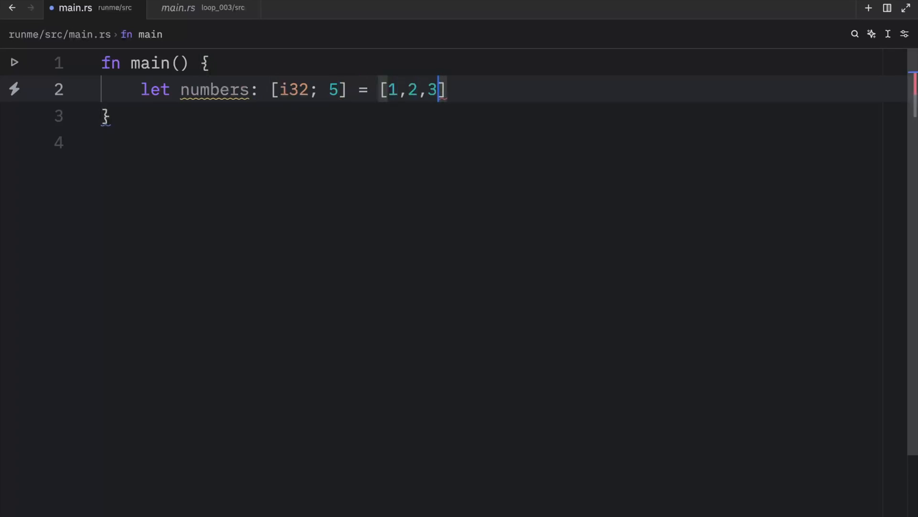
pyautogui.write(',4,5')
pyautogui.write('let')
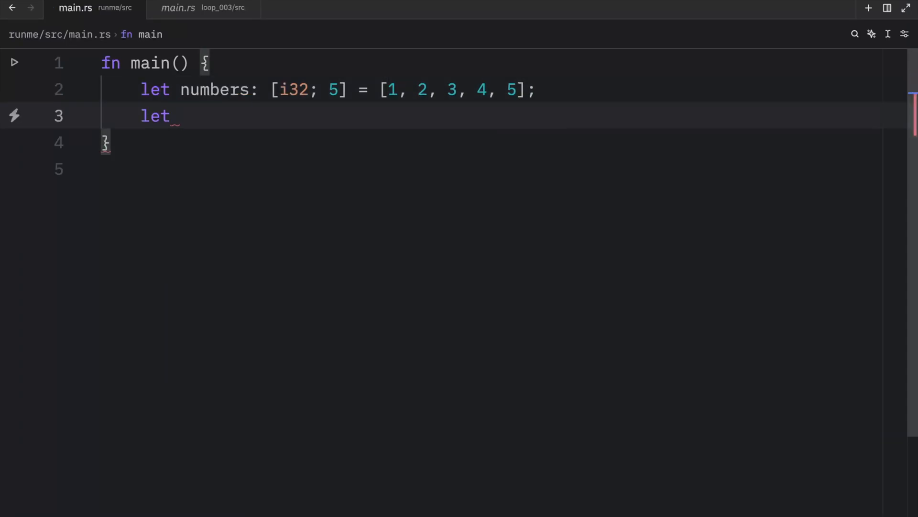
# Declare let mut power_total = 0; below the array
pyautogui.write('mut')
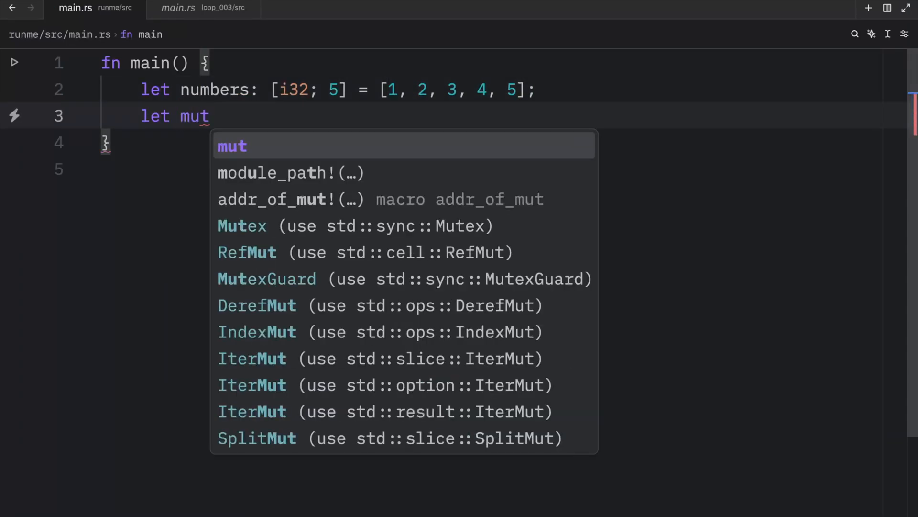
pyautogui.write('power_total =')
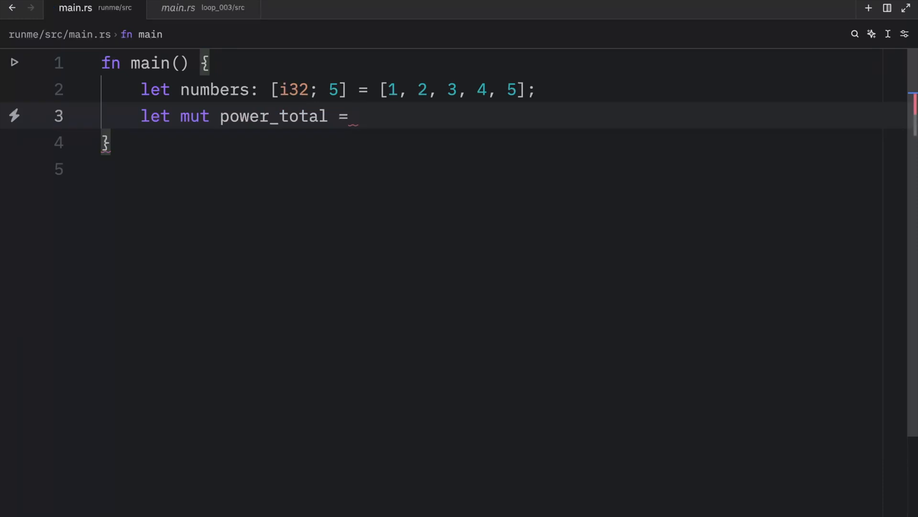
pyautogui.write('0;')
pyautogui.write('prin')
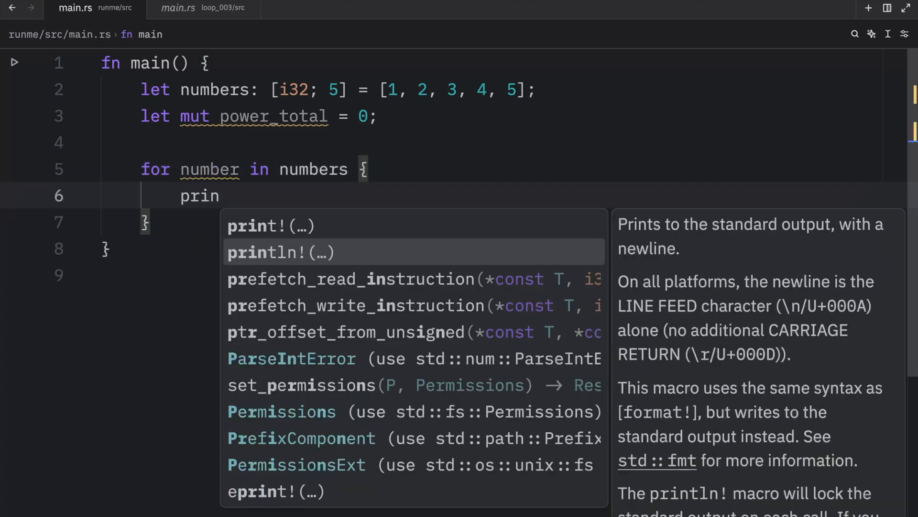
# In the for loop, print each number with number.pow(2) via println!
pyautogui.write('tln!("{number}: {')
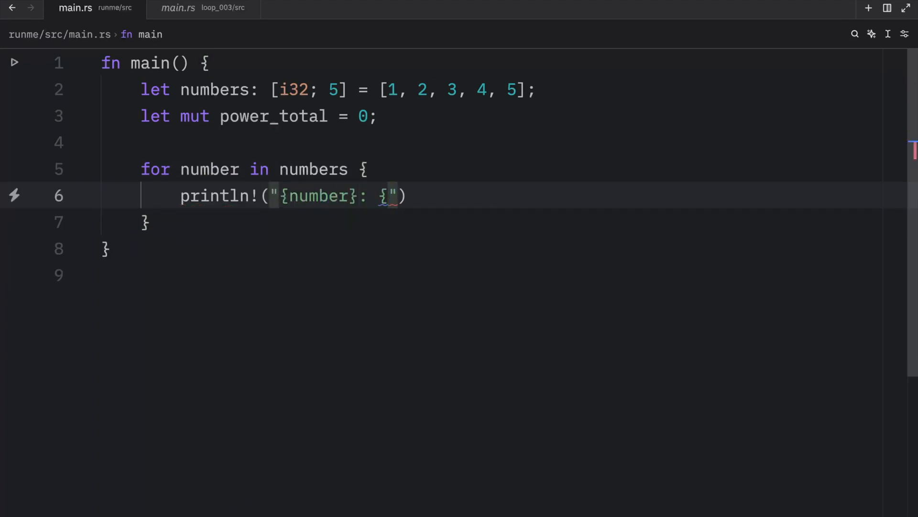
pyautogui.write(':?')
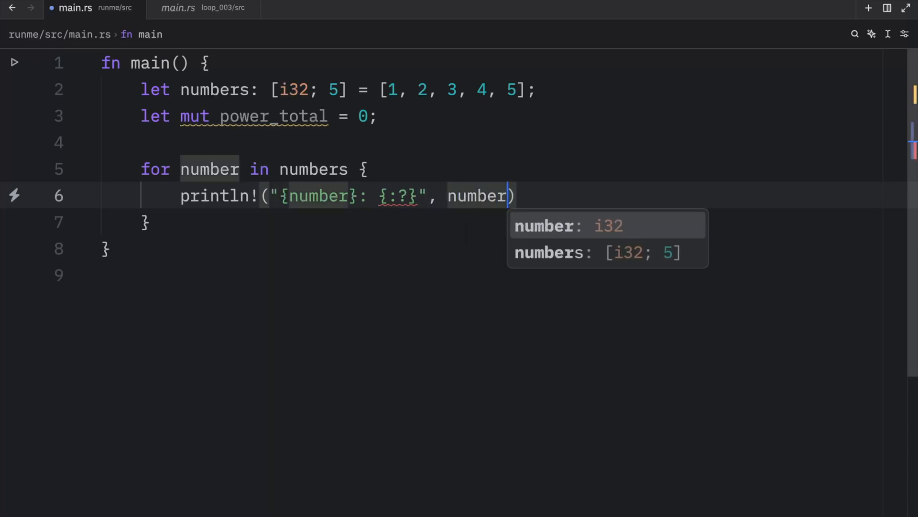
pyautogui.write('.pow(2)')
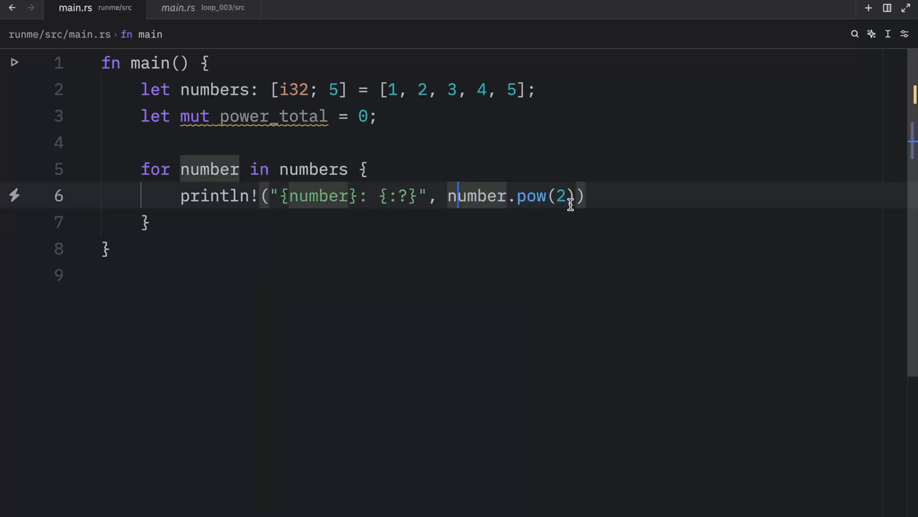
pyautogui.write('3')
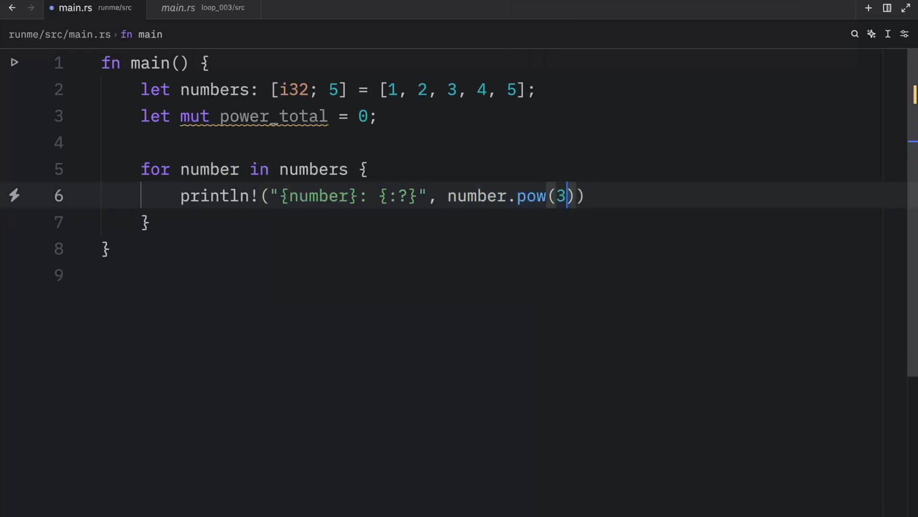
pyautogui.write('2')
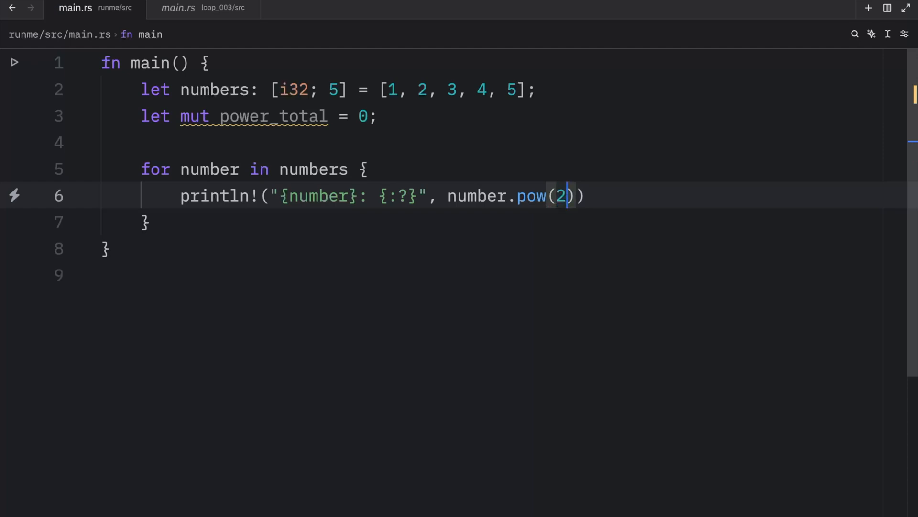
# Add power_total += number.pow(2) inside the loop
pyautogui.write('power_')
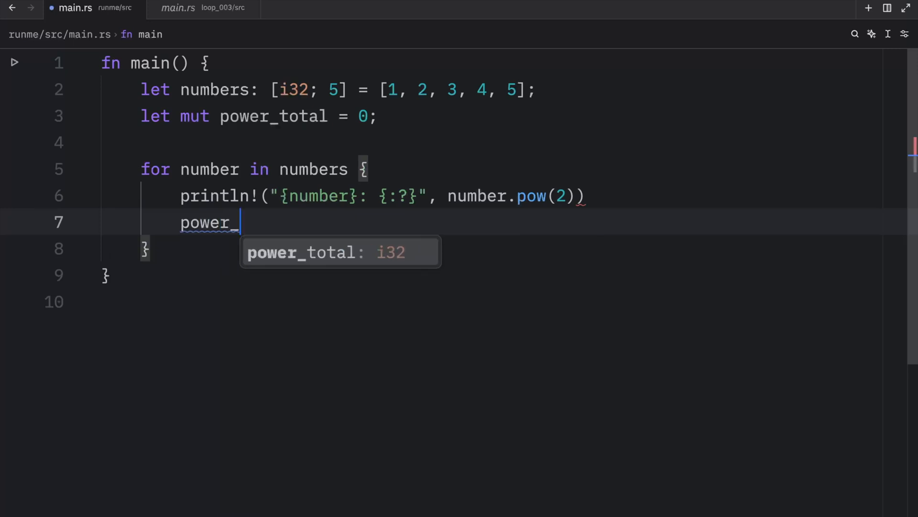
pyautogui.write('total +=')
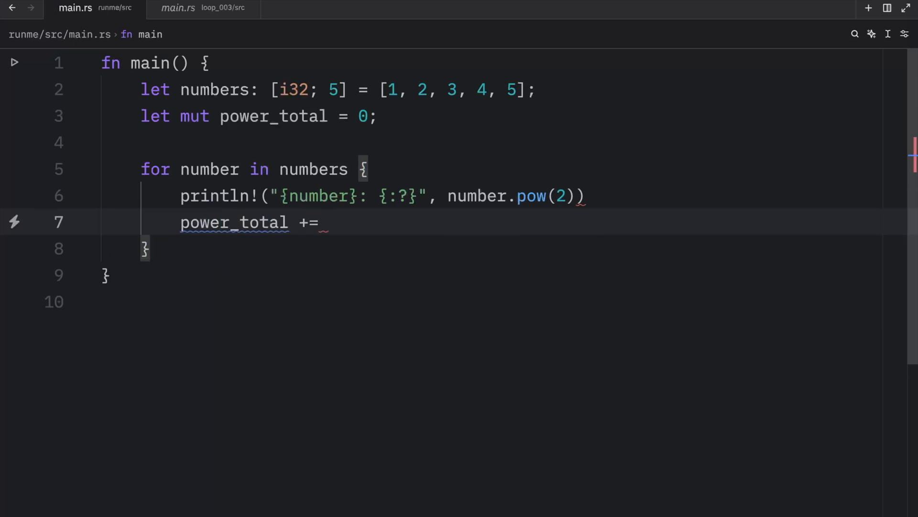
pyautogui.write('number.pow(2)')
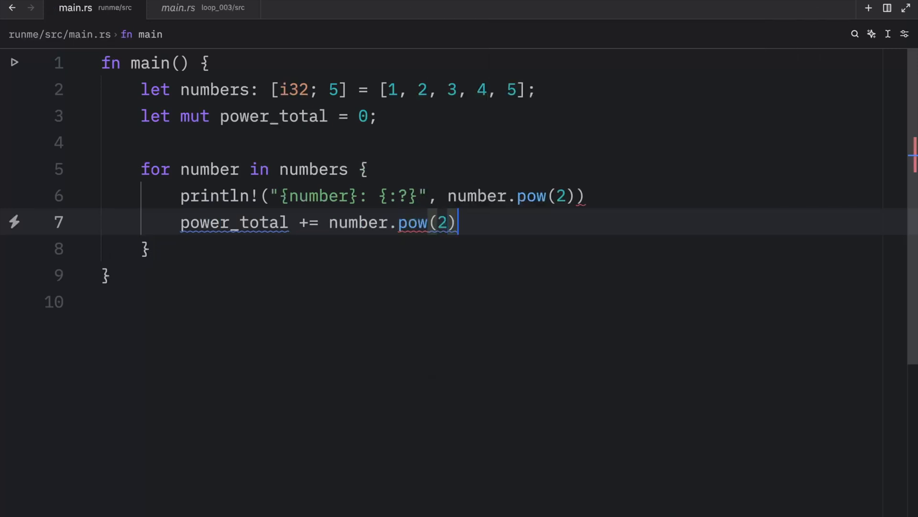
pyautogui.doubleClick(511, 196)
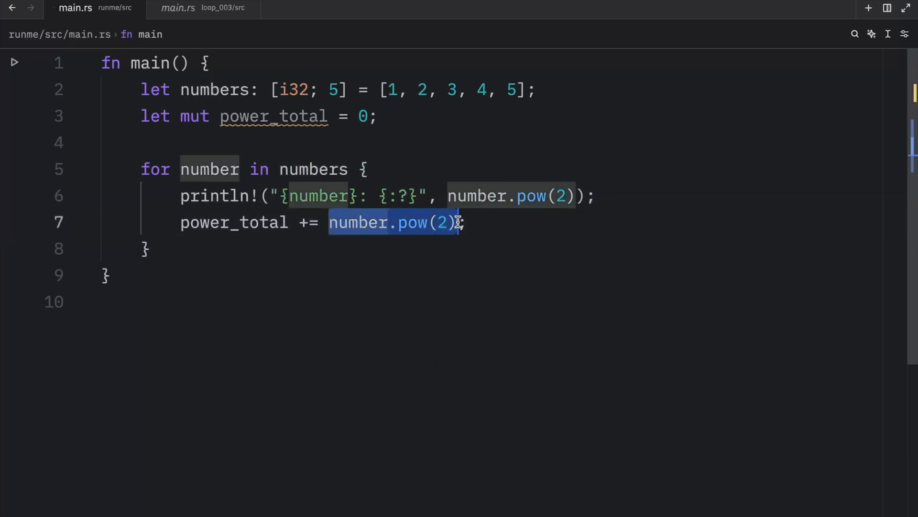
# Introduce let squared = number.pow(2) and use squared in the loop body
pyautogui.write('squared:')
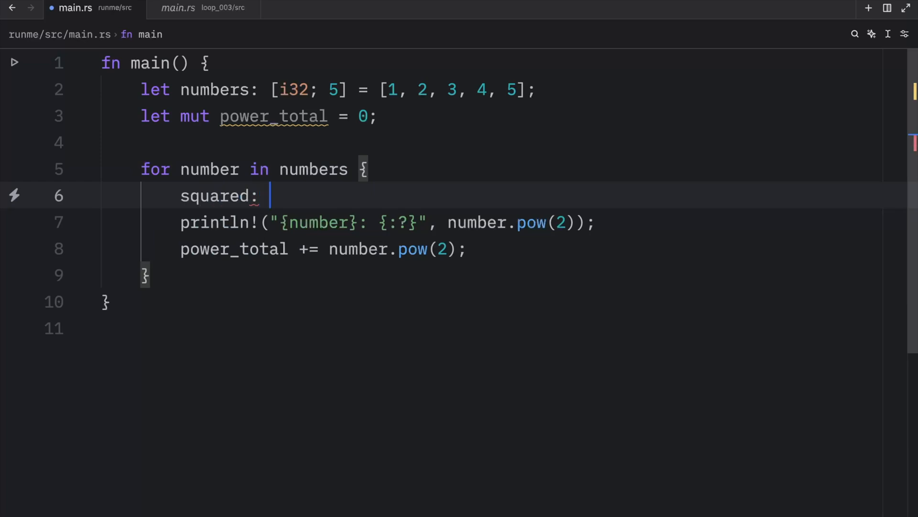
pyautogui.doubleClick(215, 195)
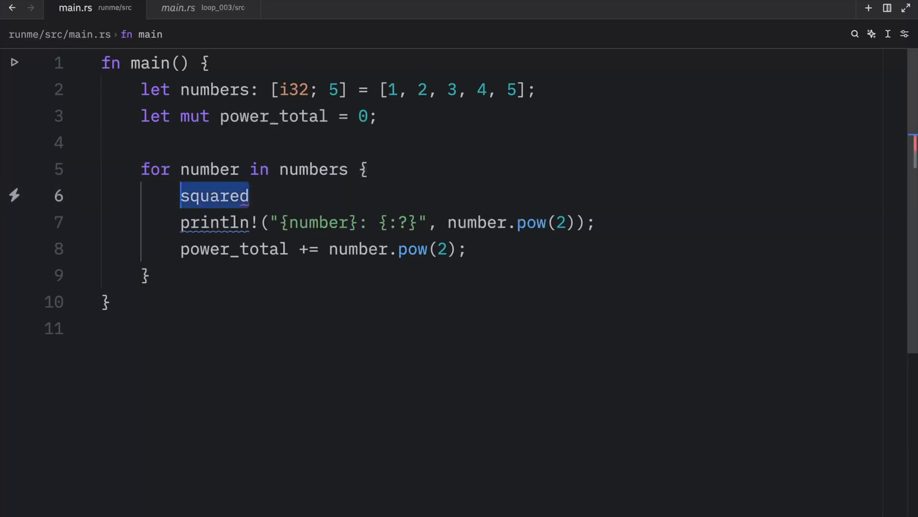
pyautogui.write('let squared = number.pow(2);')
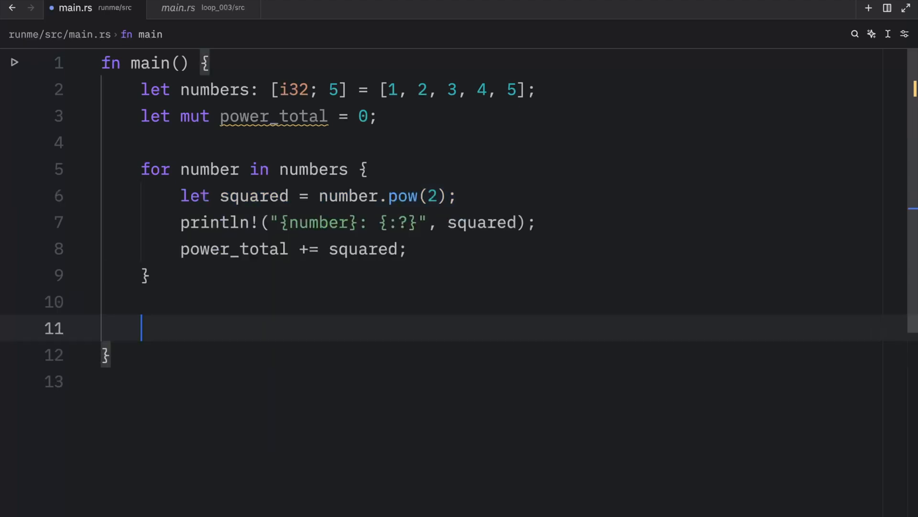
# Add dbg!(power_total) after the loop
pyautogui.write('dbg!(')
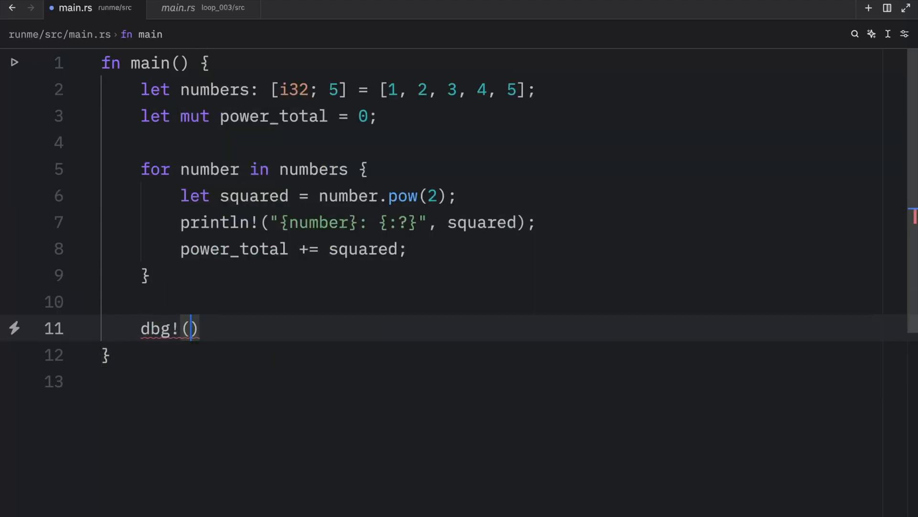
pyautogui.write('pow')
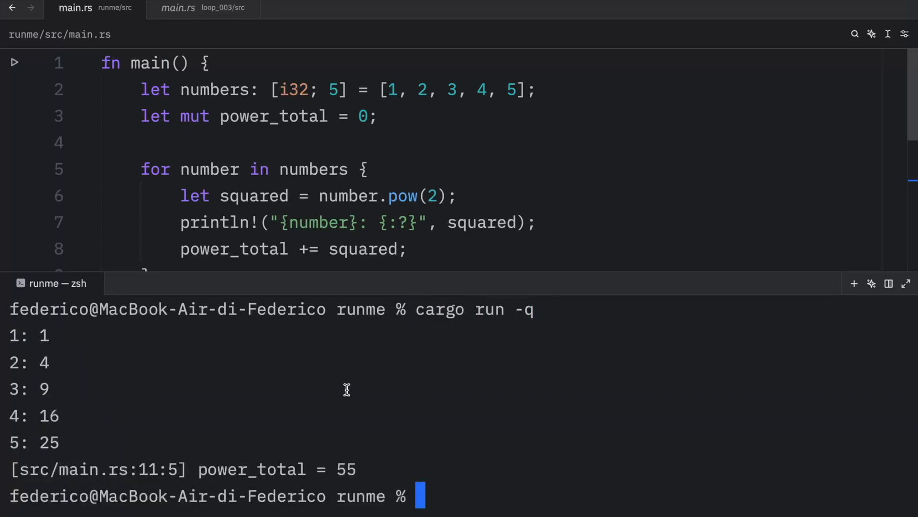
pyautogui.moveTo(71, 352)
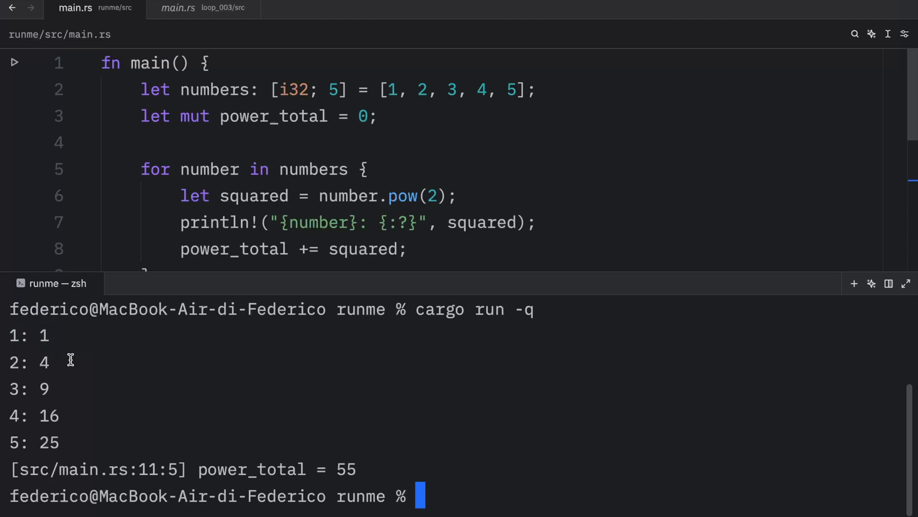
pyautogui.moveTo(393, 474)
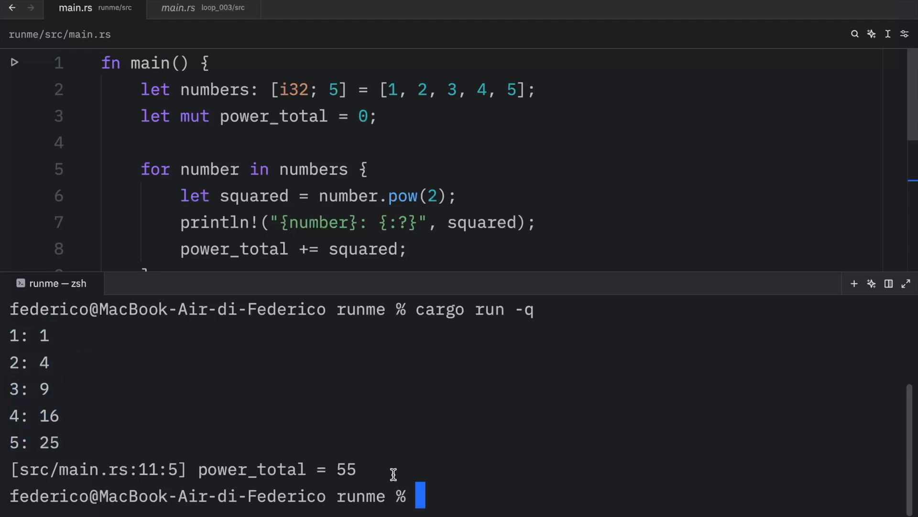
# Return focus from the terminal to the editor
pyautogui.doubleClick(252, 469)
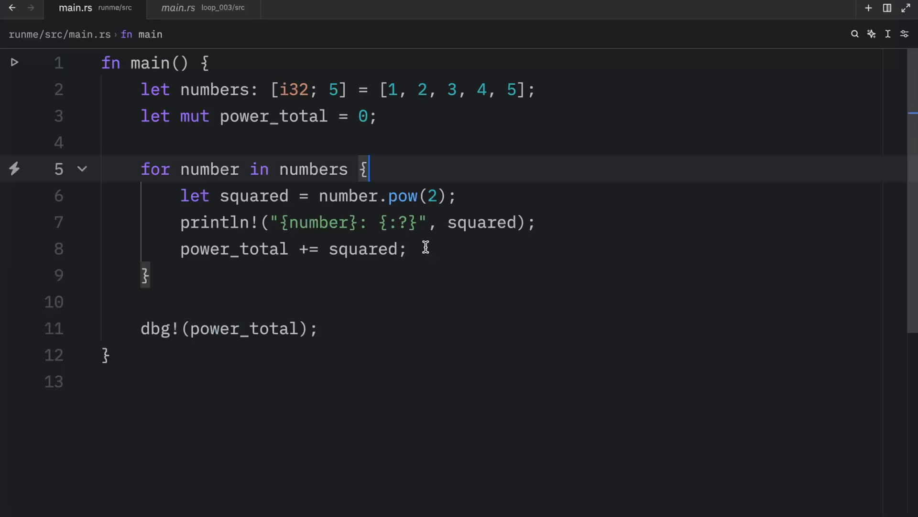
pyautogui.moveTo(208, 169)
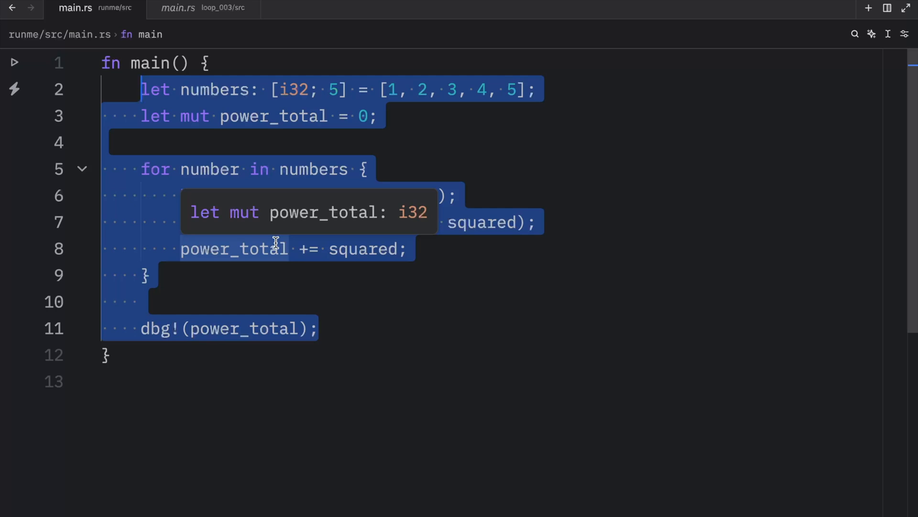
pyautogui.moveTo(369, 327)
pyautogui.write('let nam')
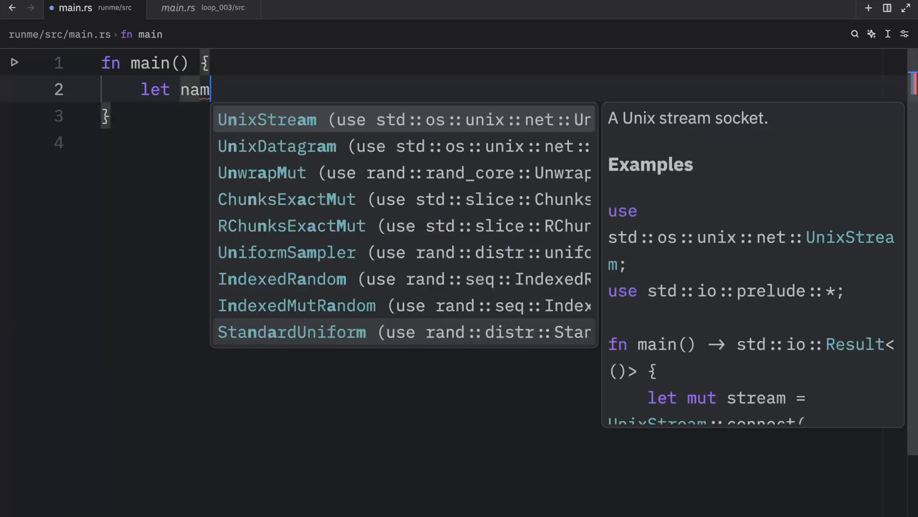
# Declare names = ["Bob", "Ben", "Betty"] and let mut index = 0
pyautogui.write('es =')
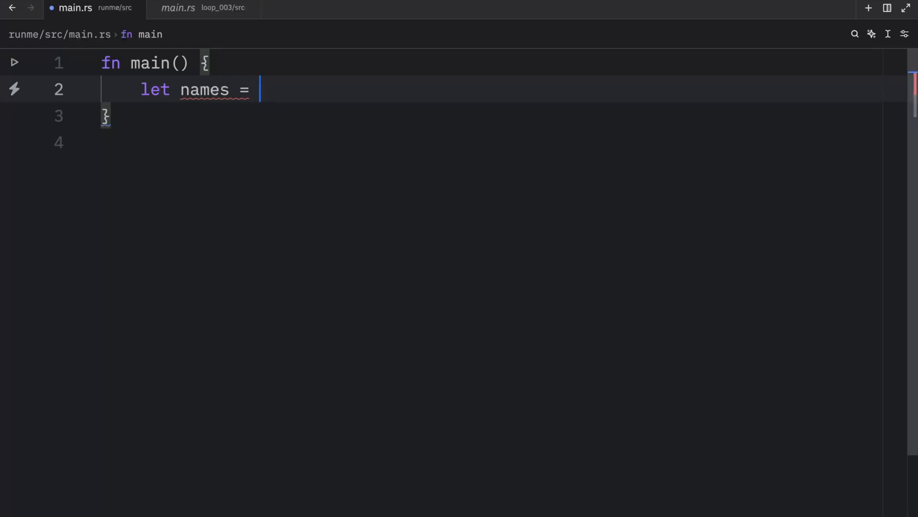
pyautogui.write('["Bob"]')
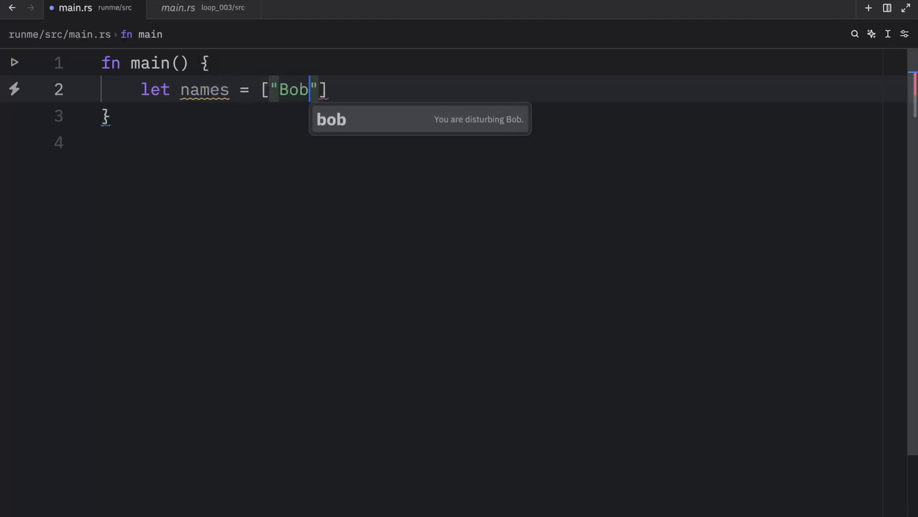
pyautogui.write(', "Ben", "Betty"];')
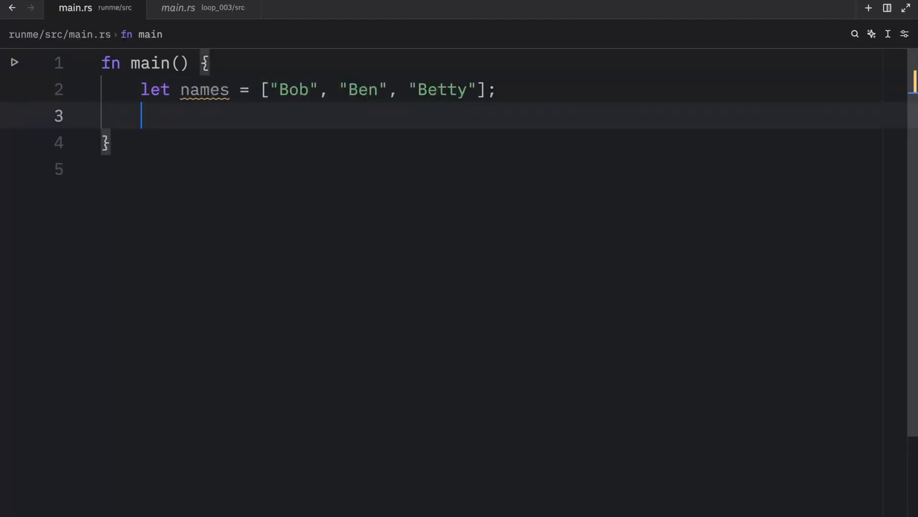
pyautogui.write('let mut index = 0;')
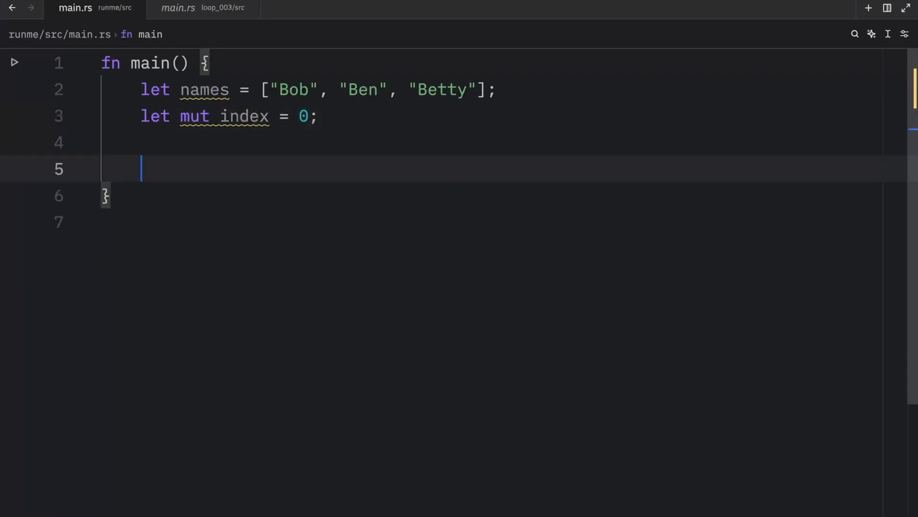
# Write a while index < names.len() loop printing names[index] and doing index += 1;
pyautogui.write('while index <')
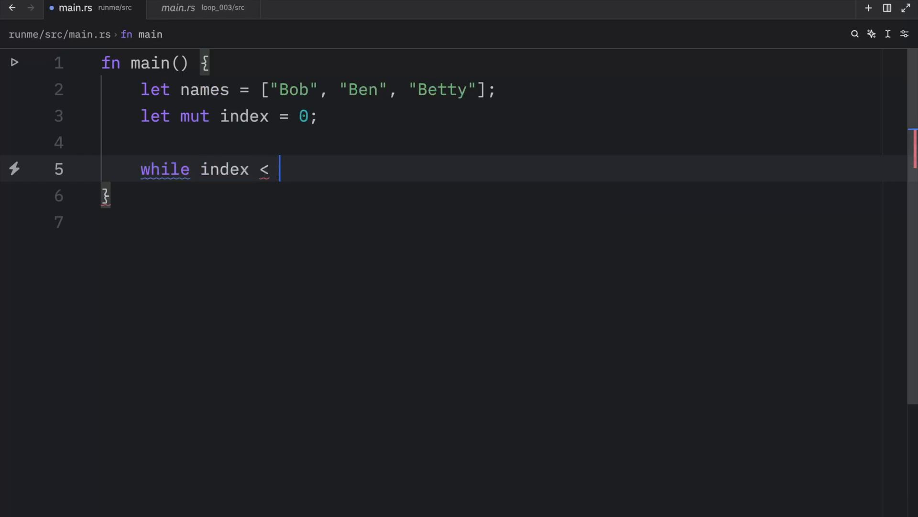
pyautogui.write('names.len() {')
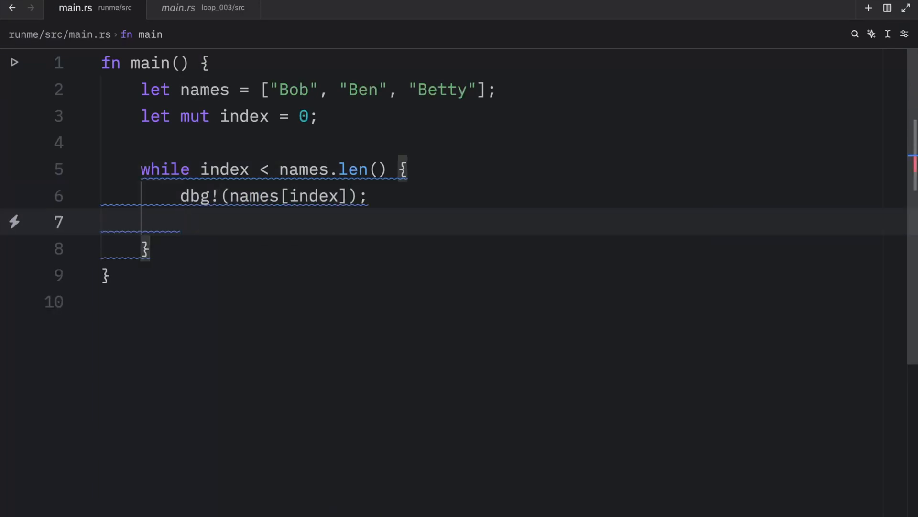
pyautogui.write('index')
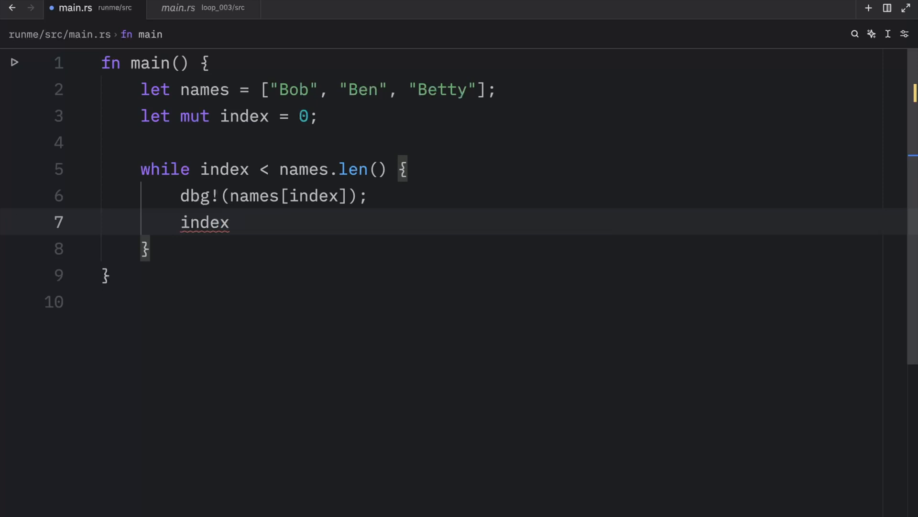
pyautogui.write('+= 1;')
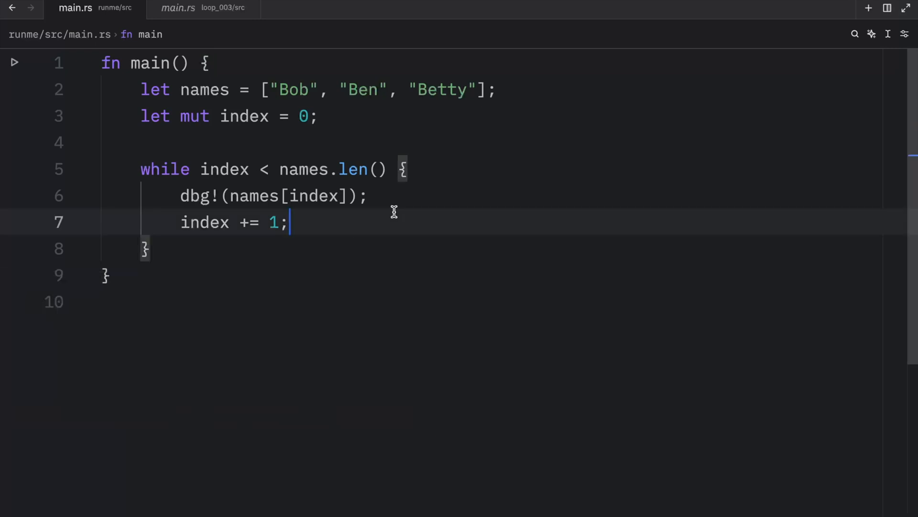
# Move to the top of the while loop body to add an extra index += 1;
pyautogui.click(168, 169)
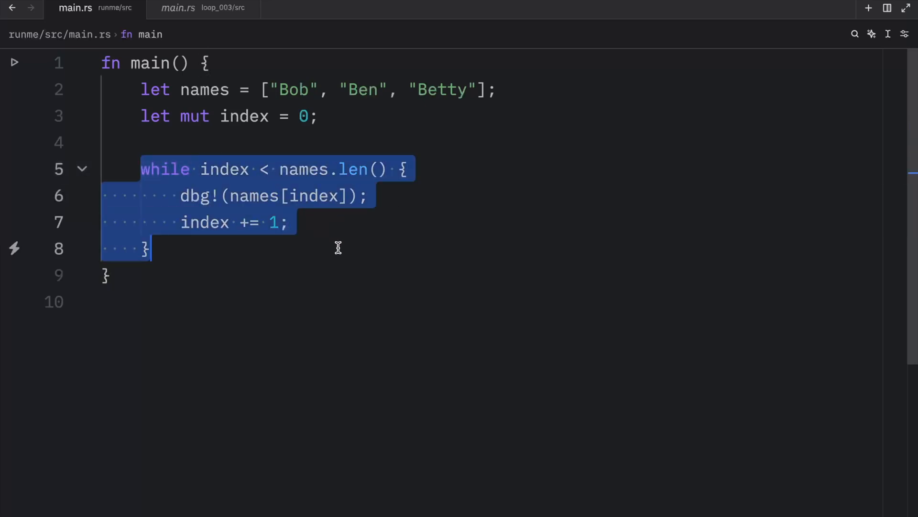
pyautogui.click(338, 247)
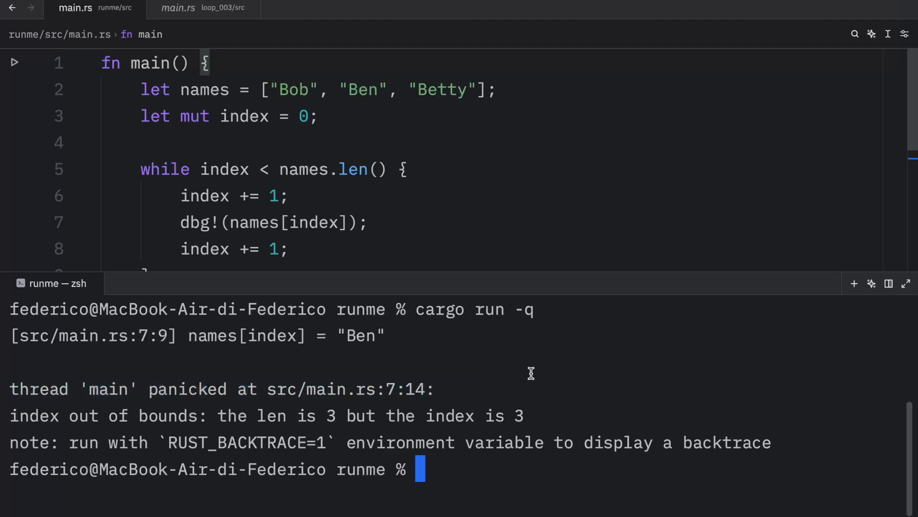
pyautogui.moveTo(287, 188)
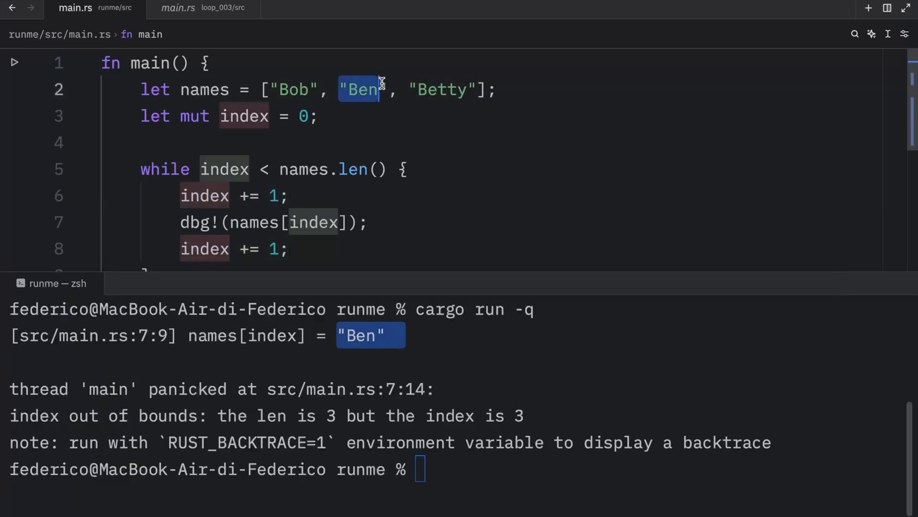
# Go to the extra index += 1; line inside the loop to remove it
pyautogui.scroll(-3)
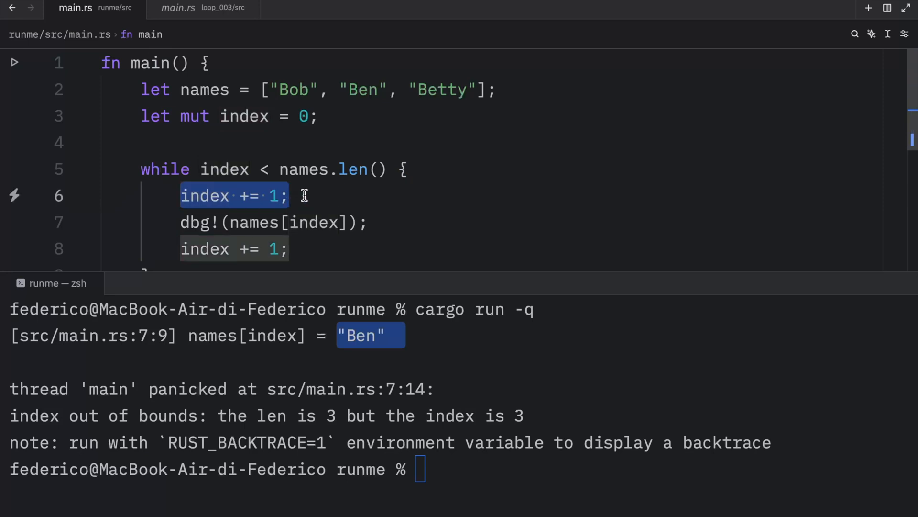
pyautogui.click(478, 90)
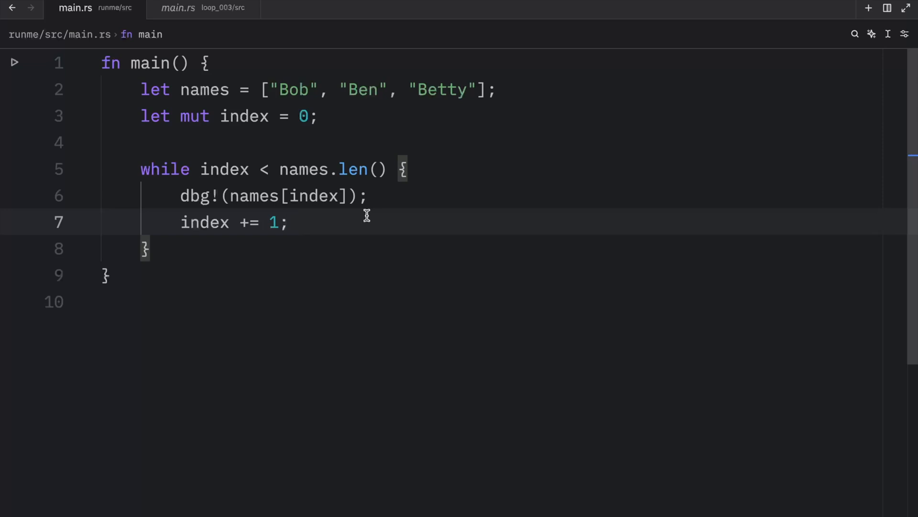
# Rewrite the while header as "for name in a..."
pyautogui.click(287, 222)
pyautogui.write('for ')
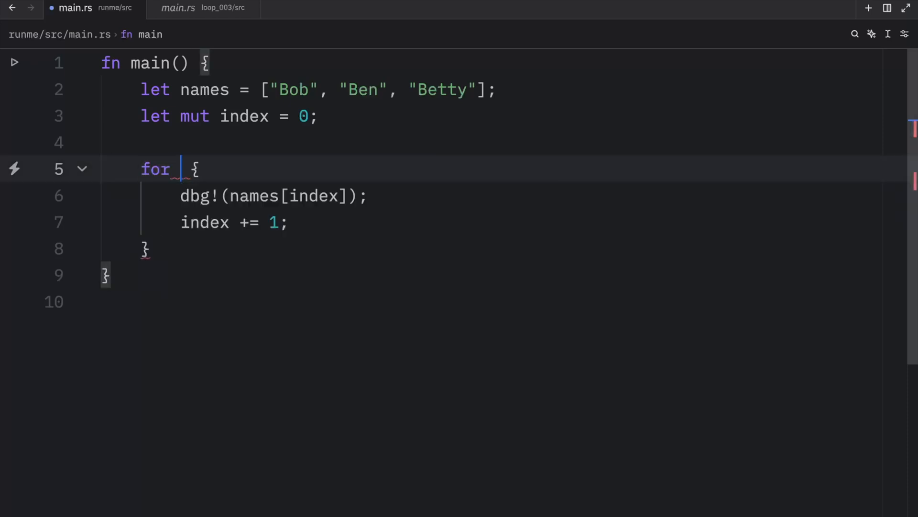
pyautogui.write('name in a')
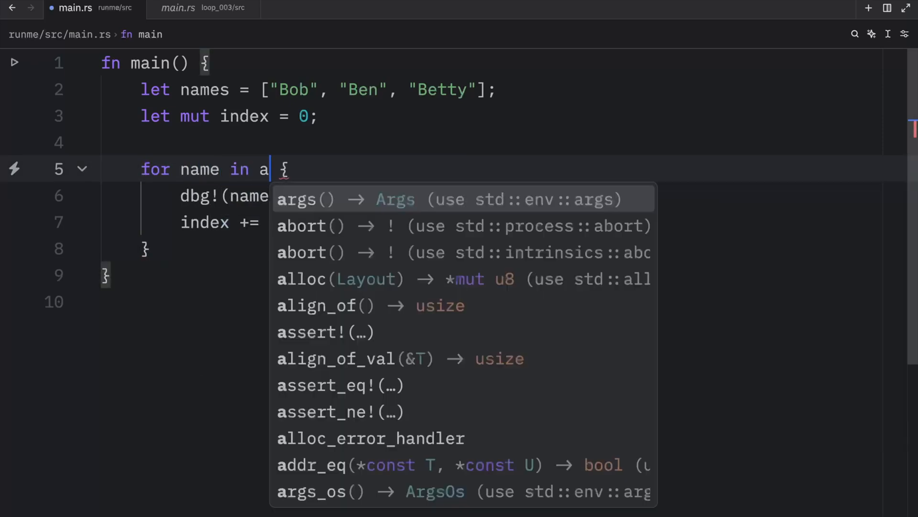